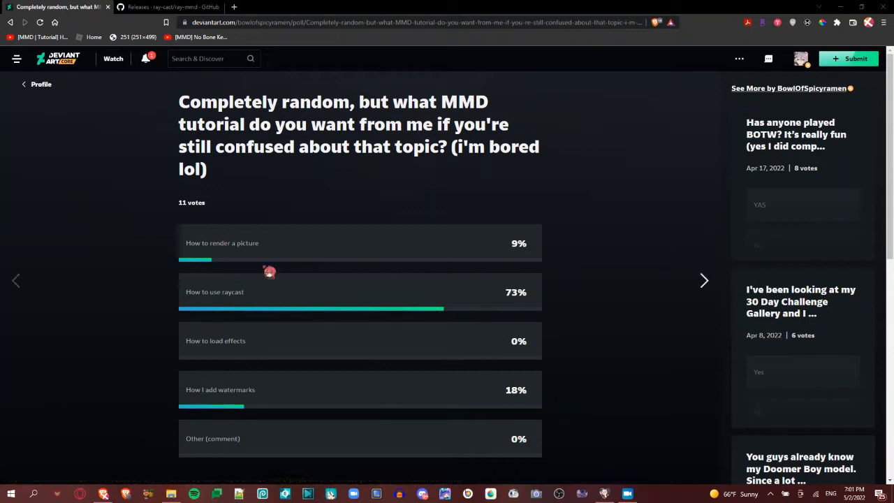
{"action": "mouse_move", "coordinate": [288, 220]}
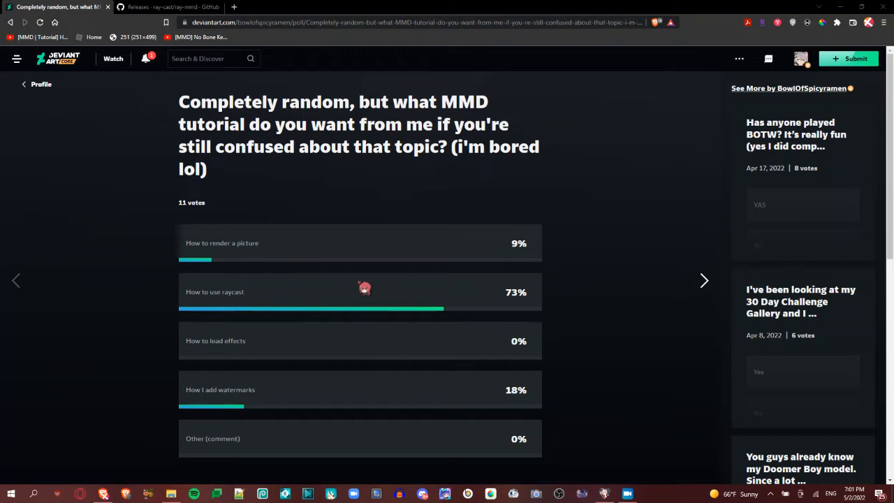
{"action": "mouse_move", "coordinate": [684, 364]}
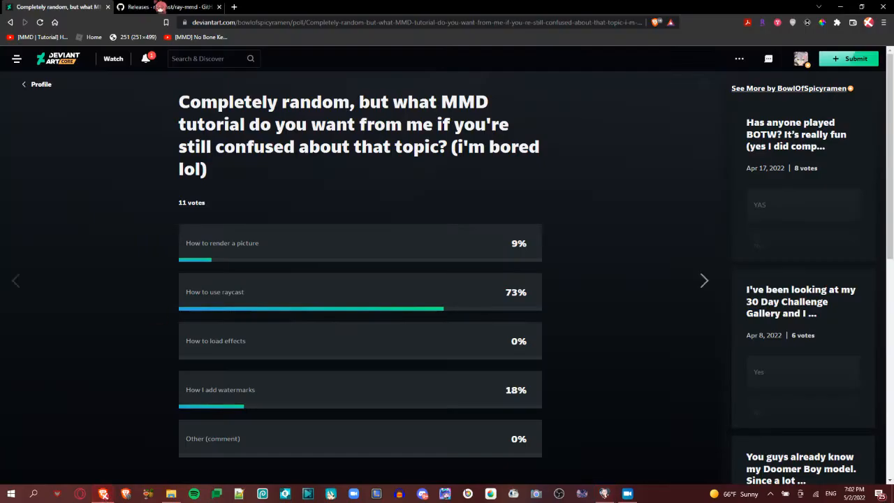
- Review the ray-mmd README's download list and requirements (MikuMikuDance, MikuMikuEffect, DirectX 9)
{"action": "left_click", "coordinate": [168, 7]}
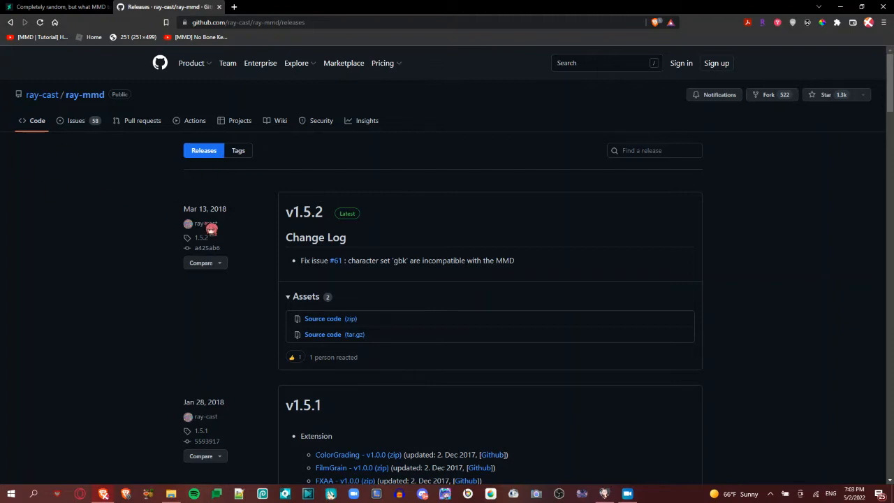
{"action": "scroll", "scroll_direction": "down", "scroll_amount": 3}
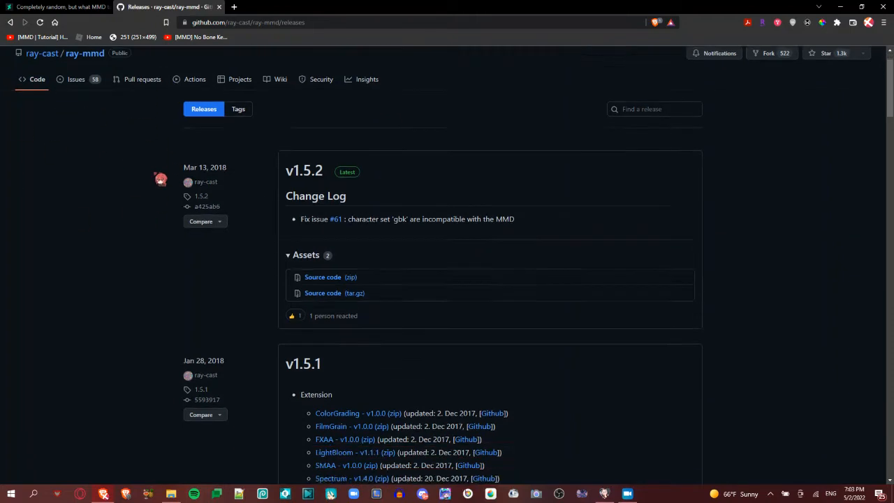
{"action": "scroll", "scroll_direction": "down", "scroll_amount": 3}
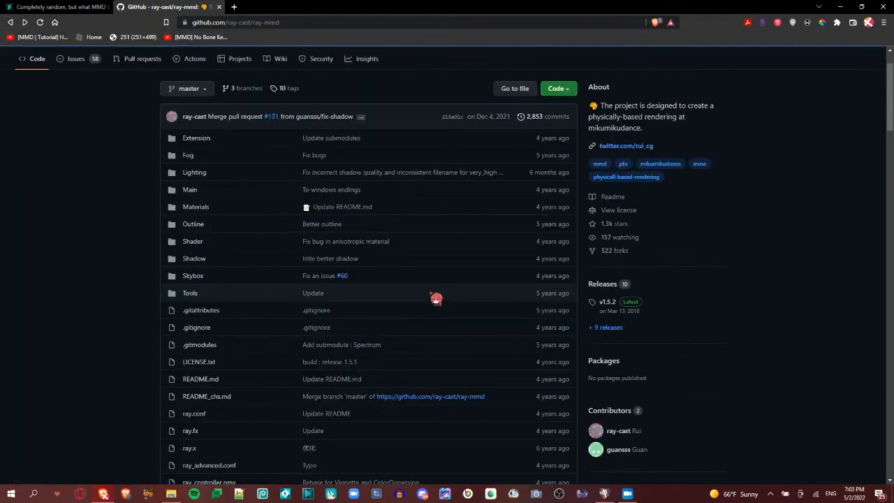
{"action": "scroll", "scroll_direction": "down", "scroll_amount": 3}
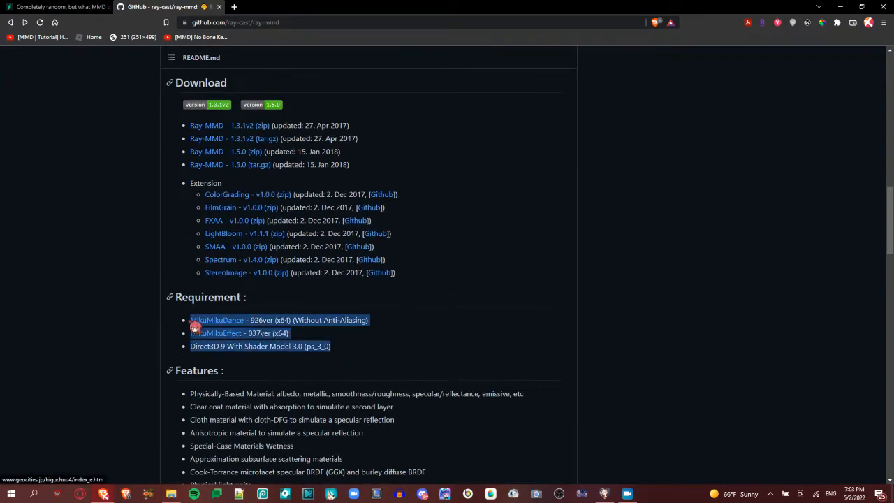
{"action": "mouse_move", "coordinate": [435, 339]}
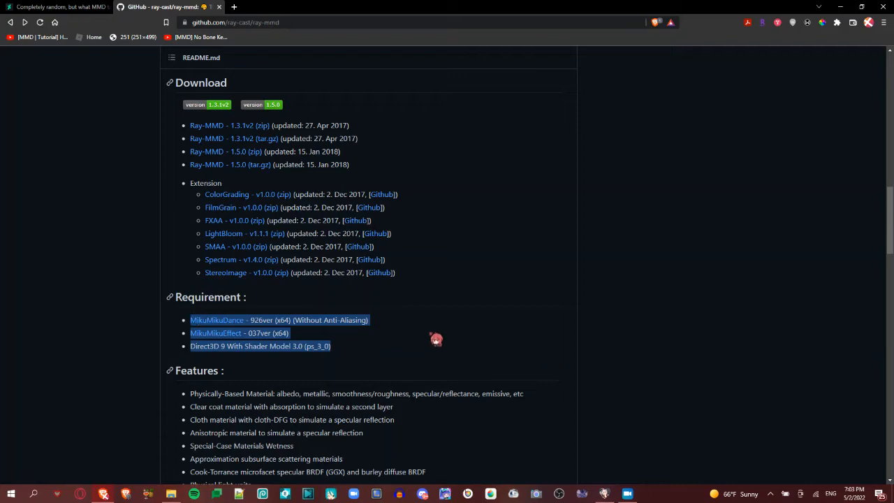
{"action": "mouse_move", "coordinate": [398, 363]}
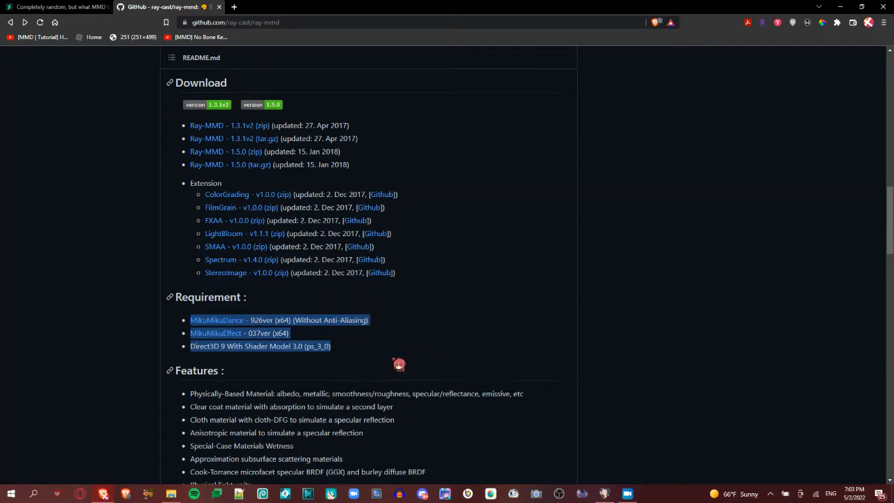
{"action": "mouse_move", "coordinate": [398, 363]}
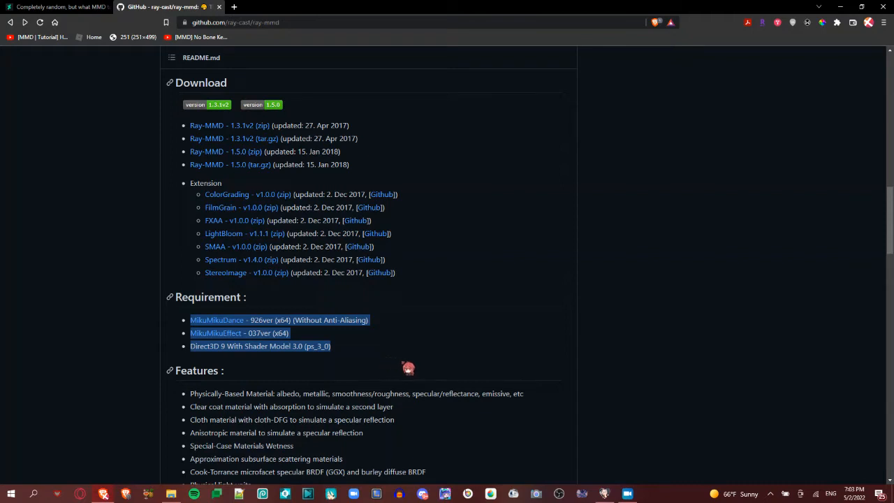
{"action": "mouse_move", "coordinate": [383, 354]}
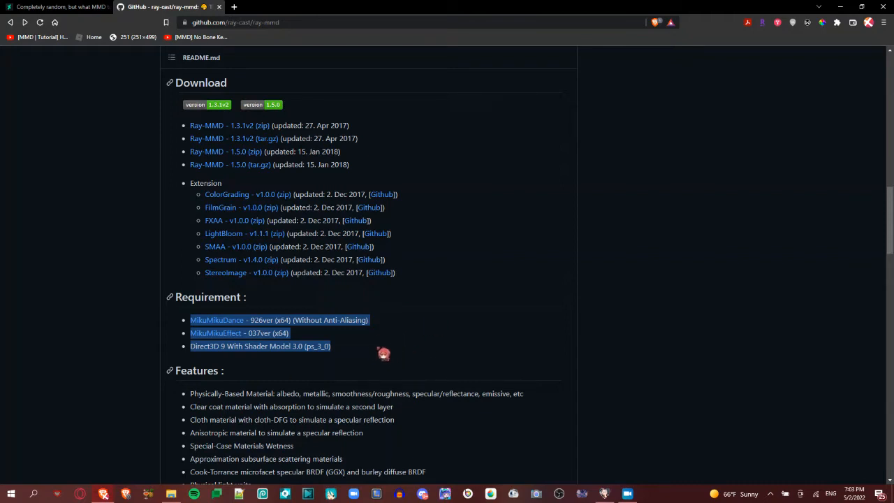
{"action": "mouse_move", "coordinate": [384, 355]}
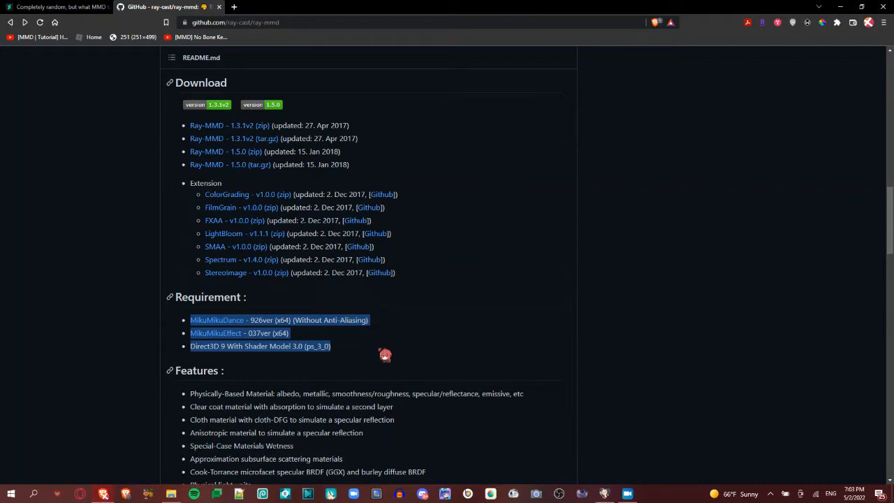
{"action": "scroll", "scroll_direction": "up", "scroll_amount": 3}
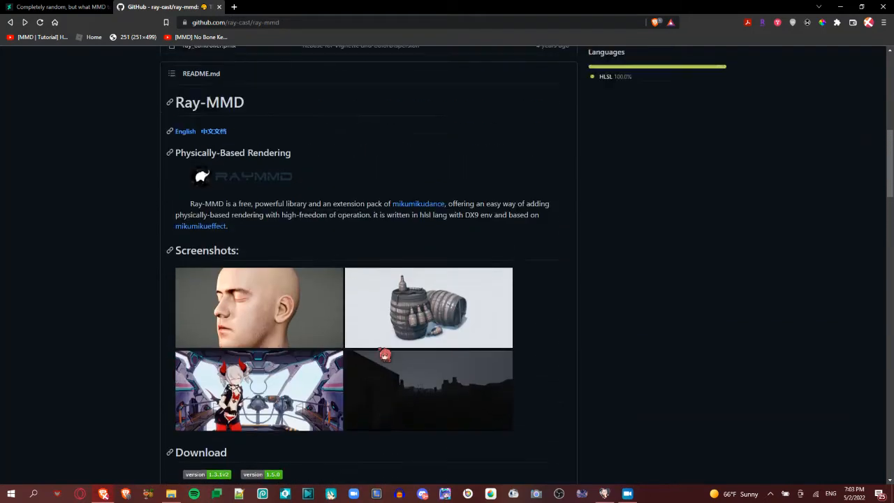
{"action": "scroll", "scroll_direction": "up", "scroll_amount": 3}
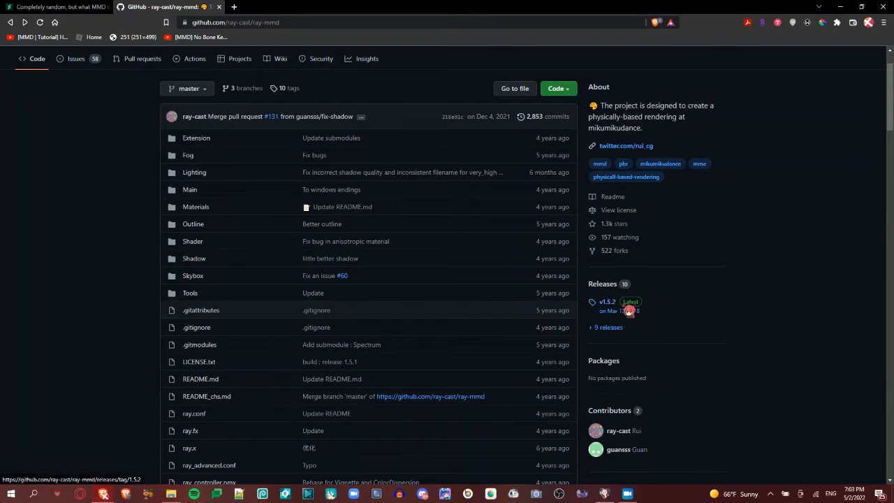
{"action": "mouse_move", "coordinate": [617, 310]}
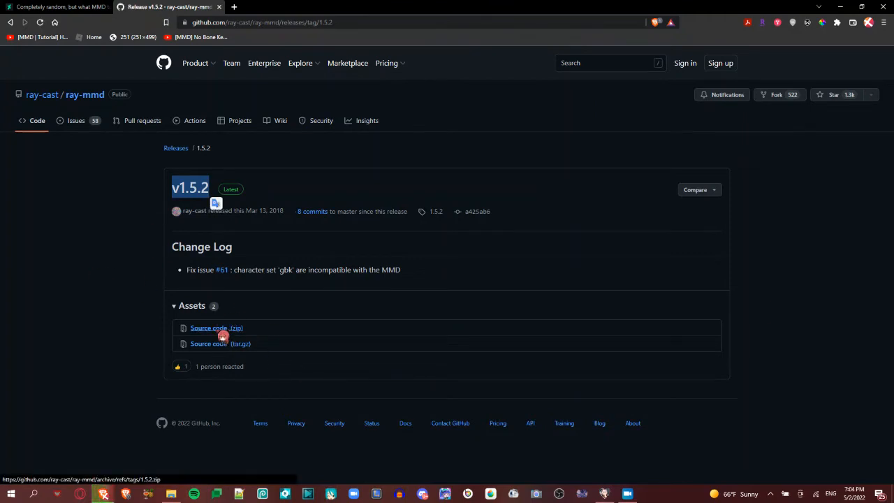
{"action": "left_click", "coordinate": [210, 327]}
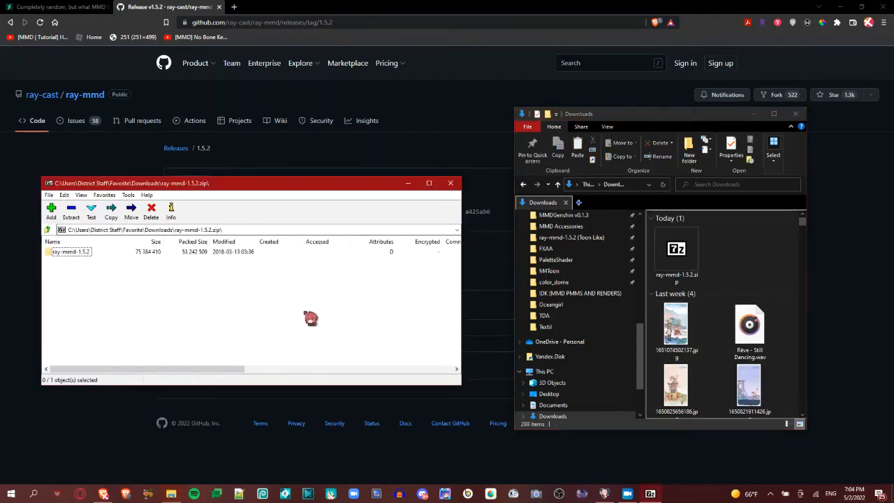
- Choose the Desktop as destination and copy the ray-mmd-1.5.2 folder there
{"action": "scroll", "scroll_direction": "down", "scroll_amount": 3}
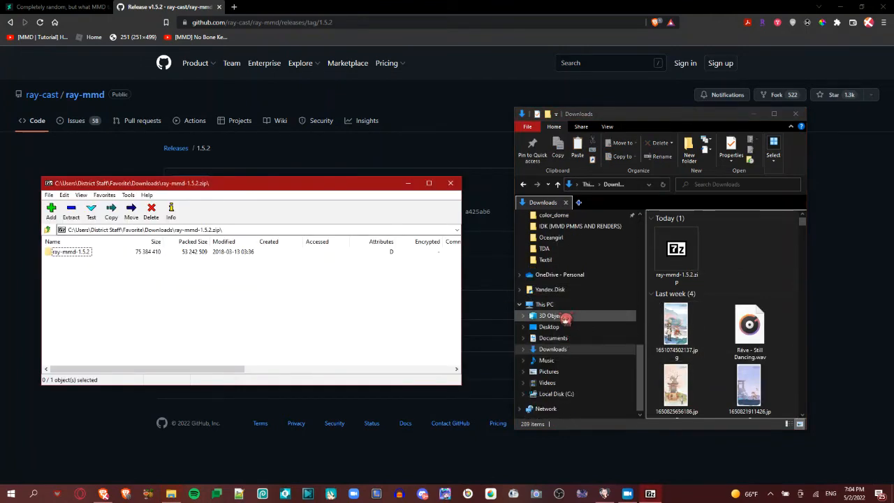
{"action": "left_click", "coordinate": [548, 326]}
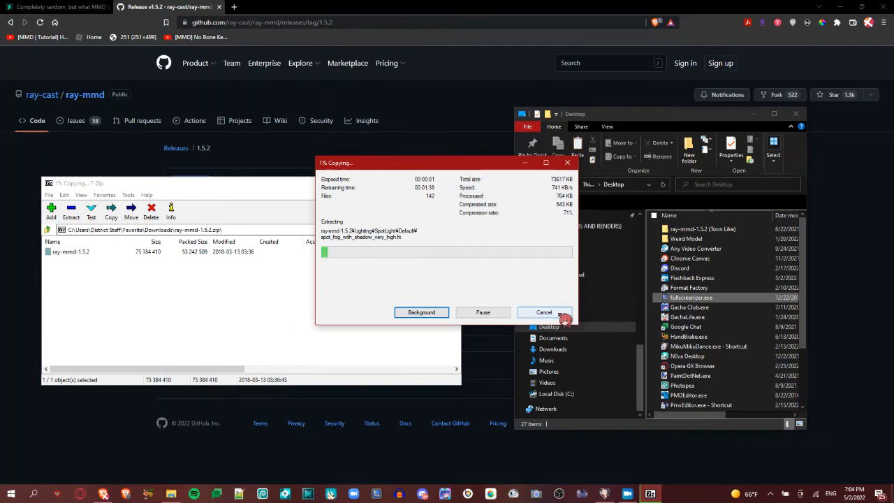
{"action": "left_click", "coordinate": [543, 313]}
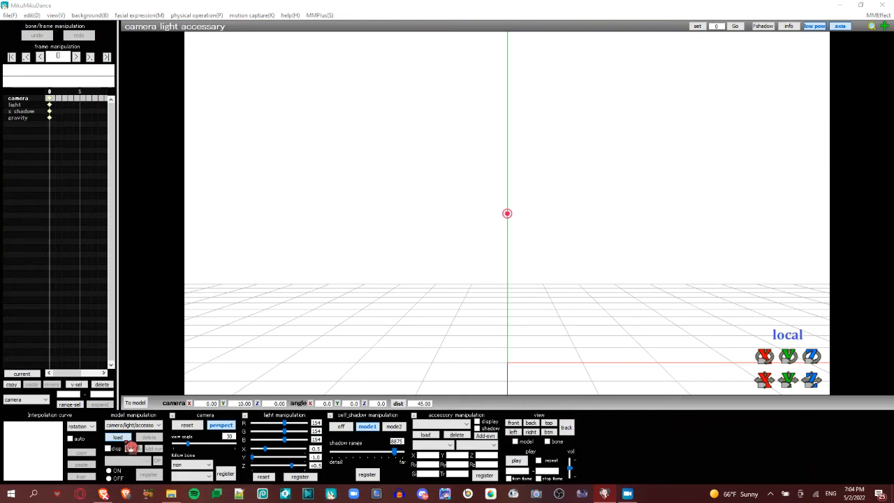
- Load Miku.pmx from 2022 Models > Summertime Miku and accept the model information notice
{"action": "left_click", "coordinate": [117, 437]}
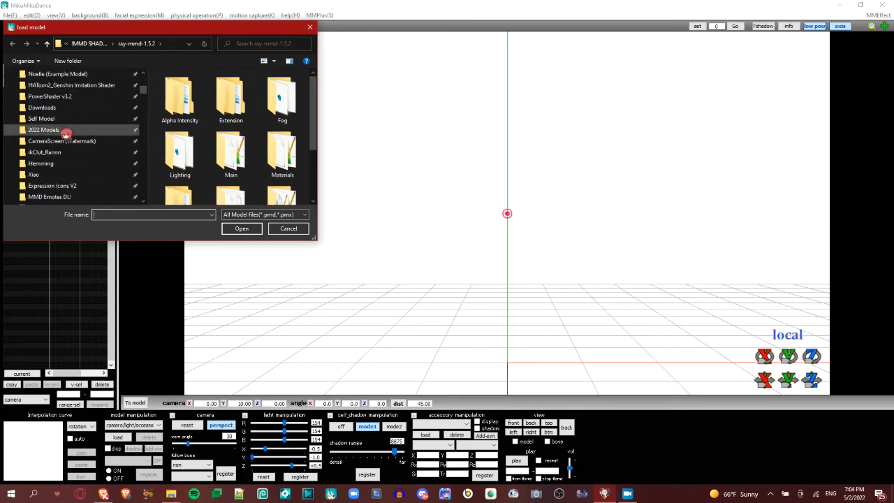
{"action": "double_click", "coordinate": [45, 128]}
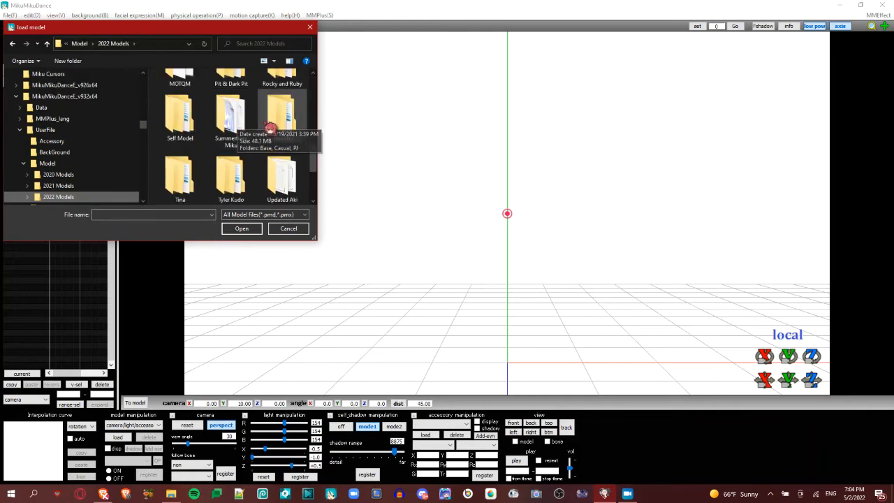
{"action": "double_click", "coordinate": [231, 119]}
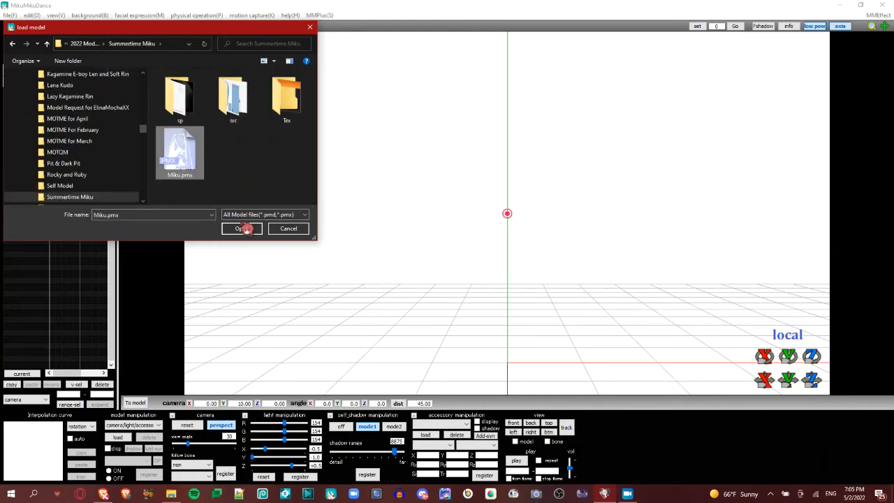
{"action": "left_click", "coordinate": [242, 229]}
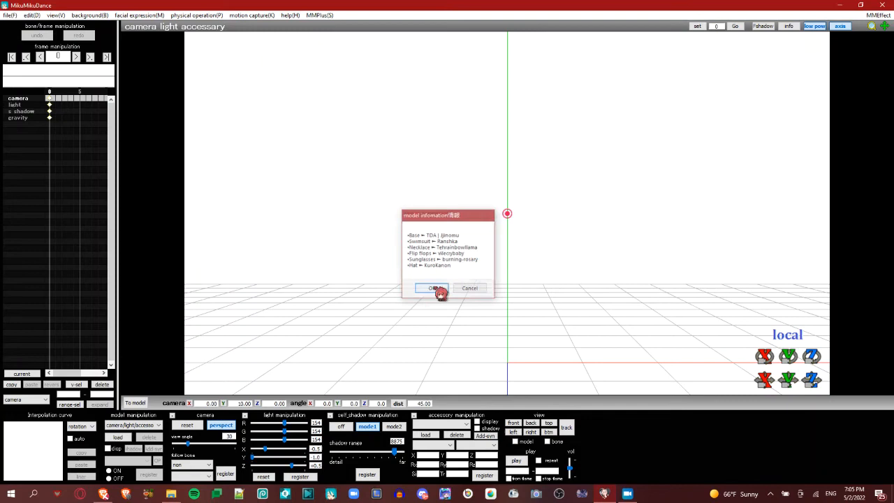
{"action": "left_click", "coordinate": [431, 288]}
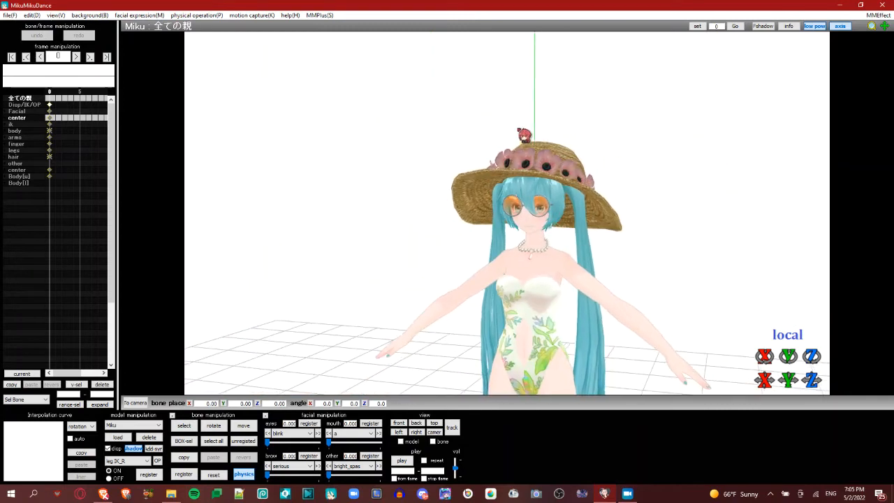
- Hide the ground grid via the View menu, then begin loading another model
{"action": "left_click", "coordinate": [56, 14]}
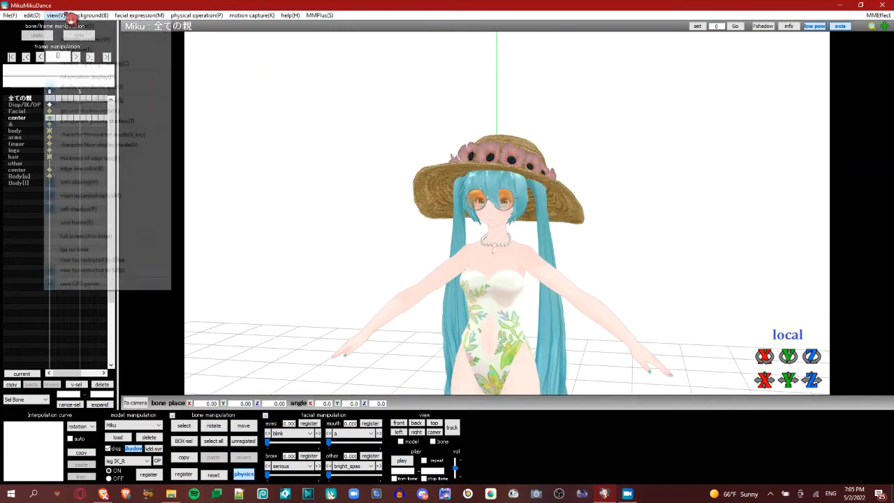
{"action": "left_click", "coordinate": [56, 14]}
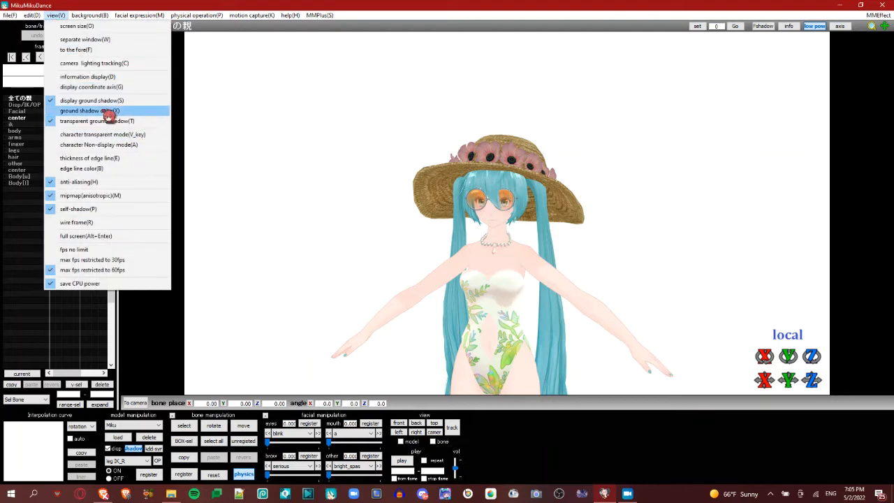
{"action": "left_click", "coordinate": [89, 110]}
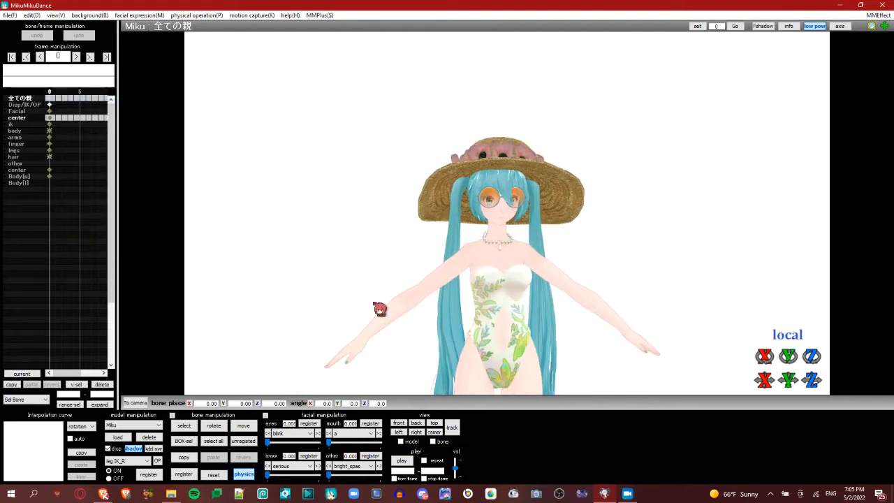
{"action": "left_click", "coordinate": [117, 437]}
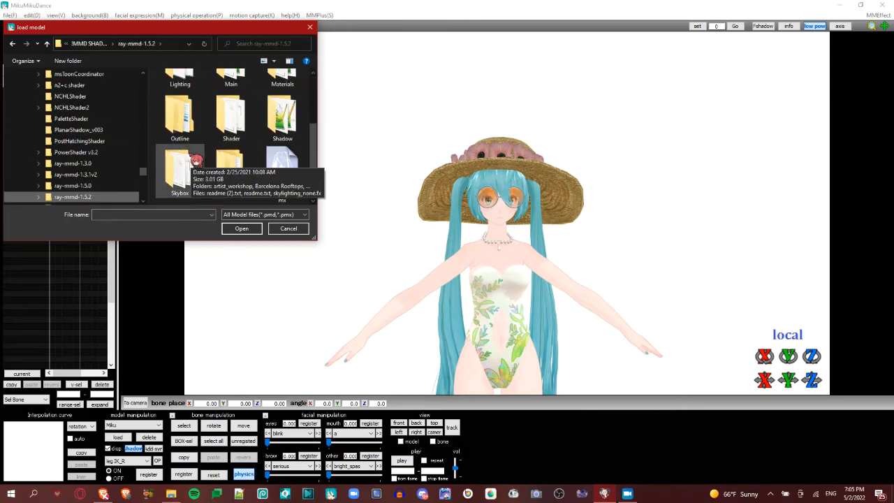
- Load Sky with box.pmx from Skybox > Helipad GoldenHour around Miku
{"action": "double_click", "coordinate": [178, 174]}
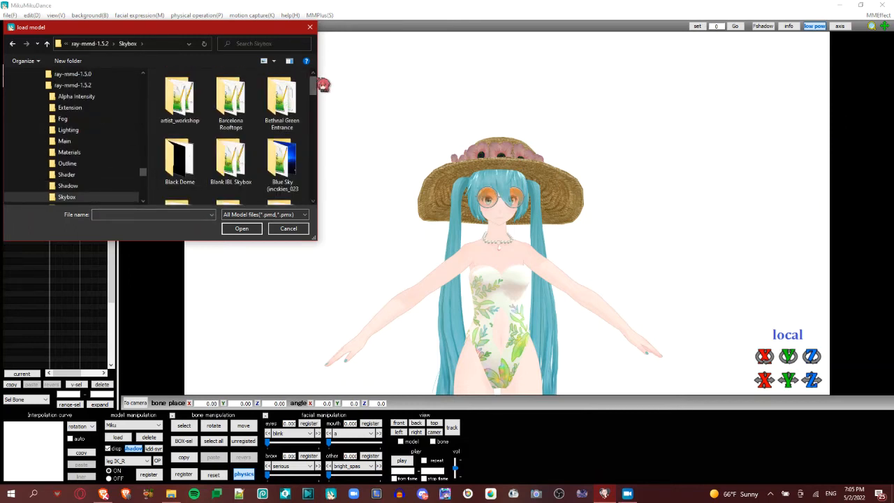
{"action": "scroll", "scroll_direction": "down", "scroll_amount": 3}
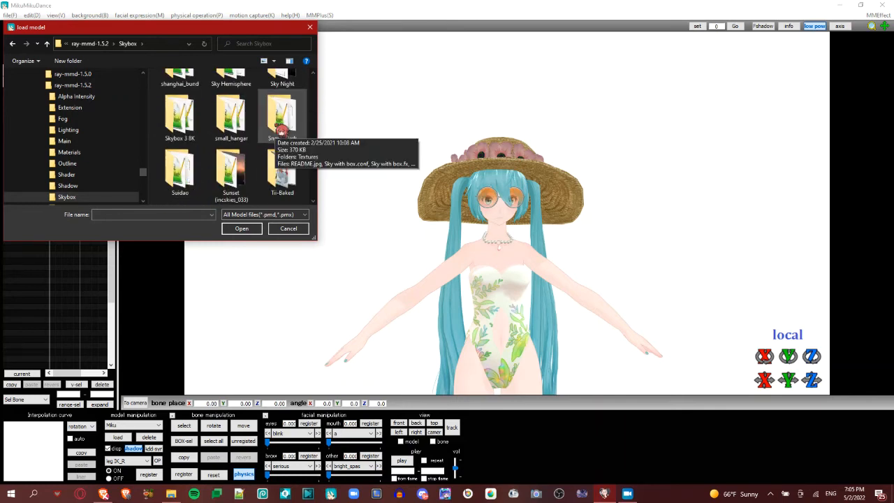
{"action": "scroll", "scroll_direction": "down", "scroll_amount": 3}
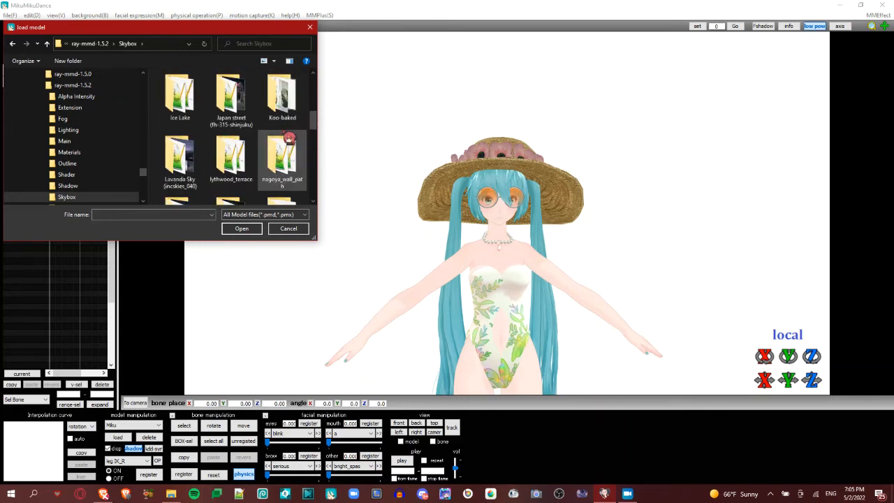
{"action": "scroll", "scroll_direction": "down", "scroll_amount": 3}
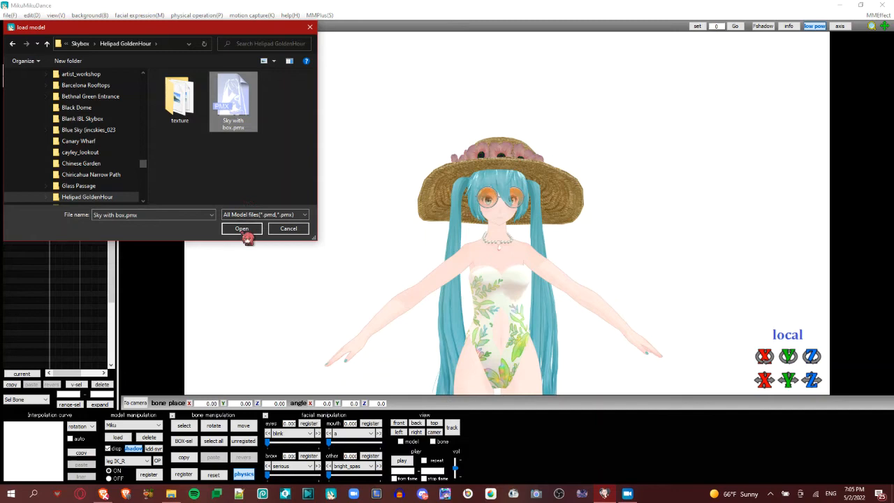
{"action": "left_click", "coordinate": [240, 230]}
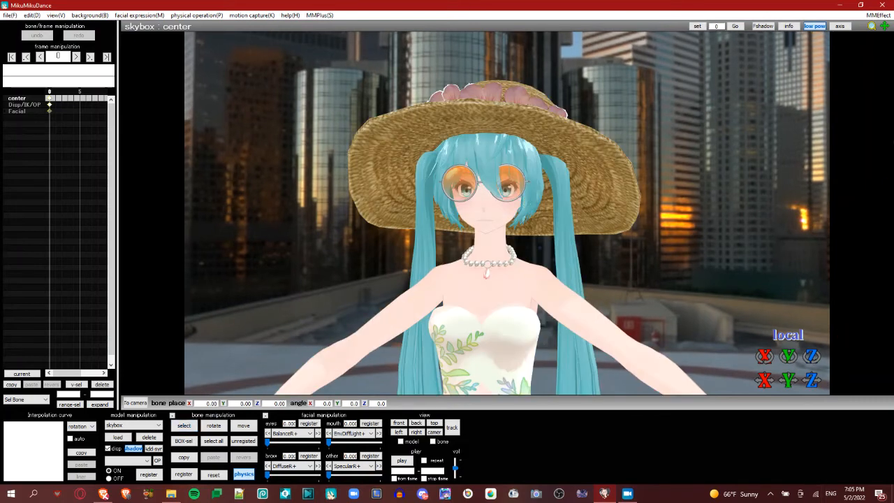
- In Effect Mapping, assign ray.fx from the ray-mmd-1.5.2 folder to Miku.pmx
{"action": "left_click", "coordinate": [877, 14]}
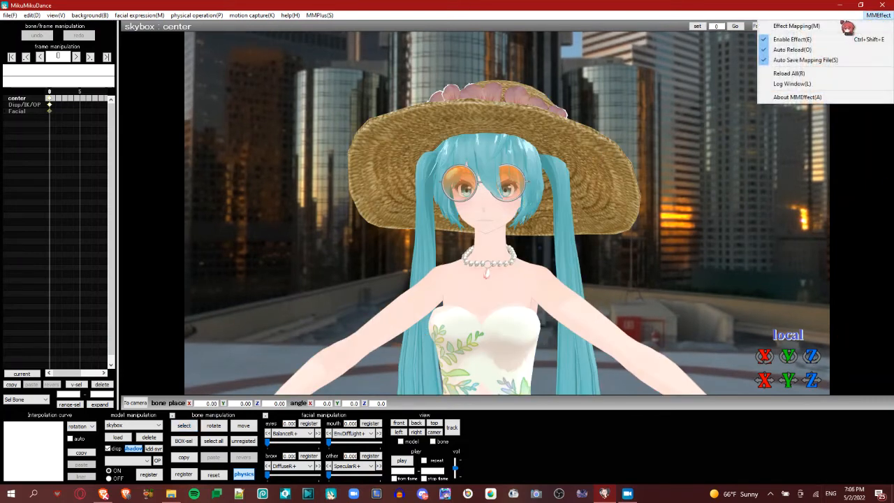
{"action": "left_click", "coordinate": [796, 25]}
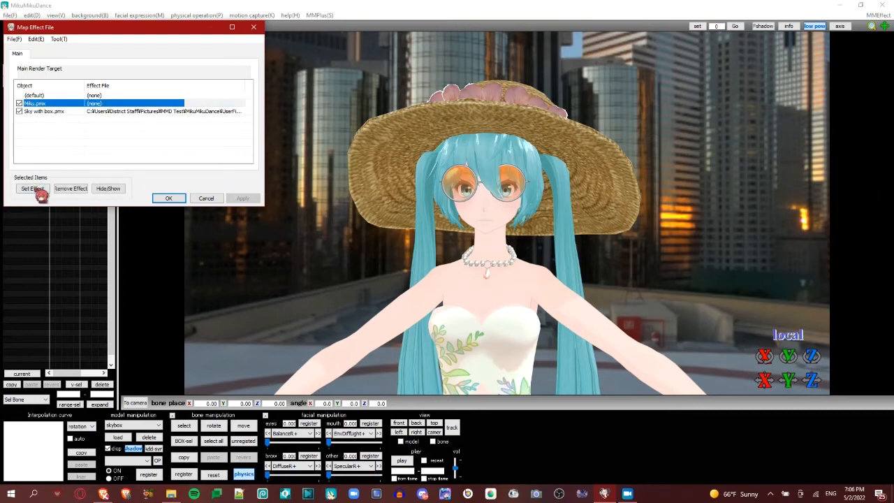
{"action": "left_click", "coordinate": [31, 187]}
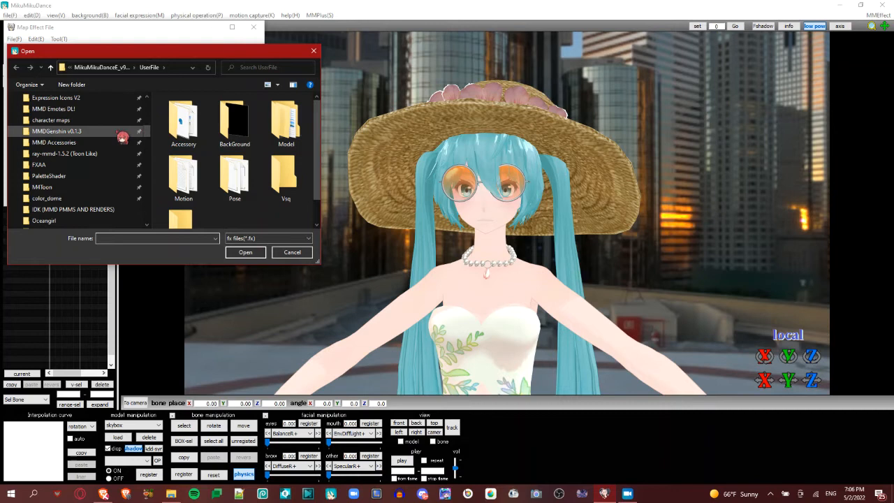
{"action": "scroll", "scroll_direction": "down", "scroll_amount": 3}
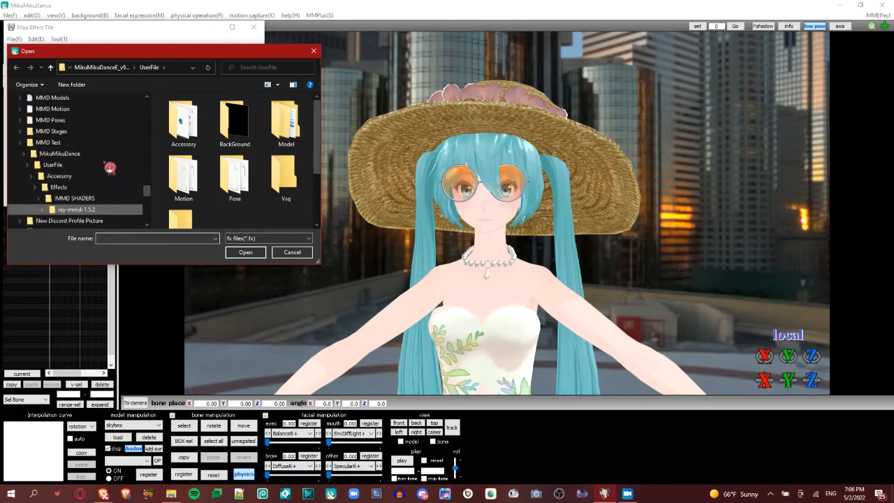
{"action": "double_click", "coordinate": [76, 220]}
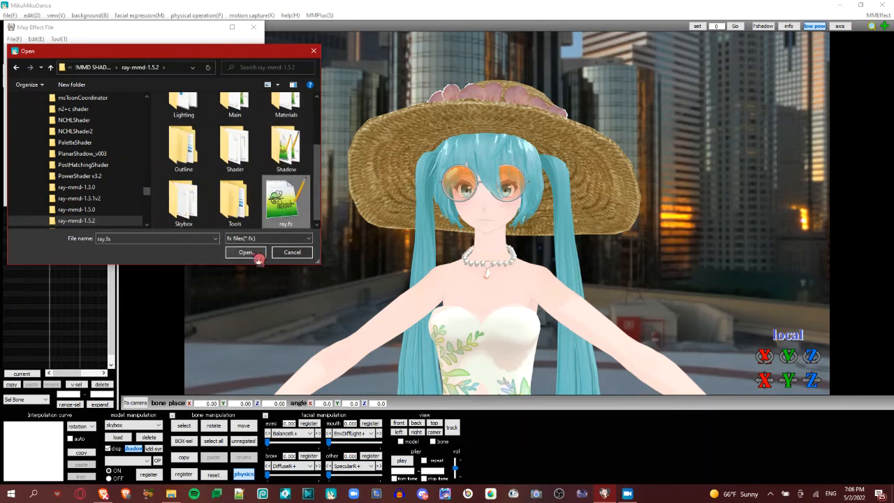
{"action": "left_click", "coordinate": [245, 251]}
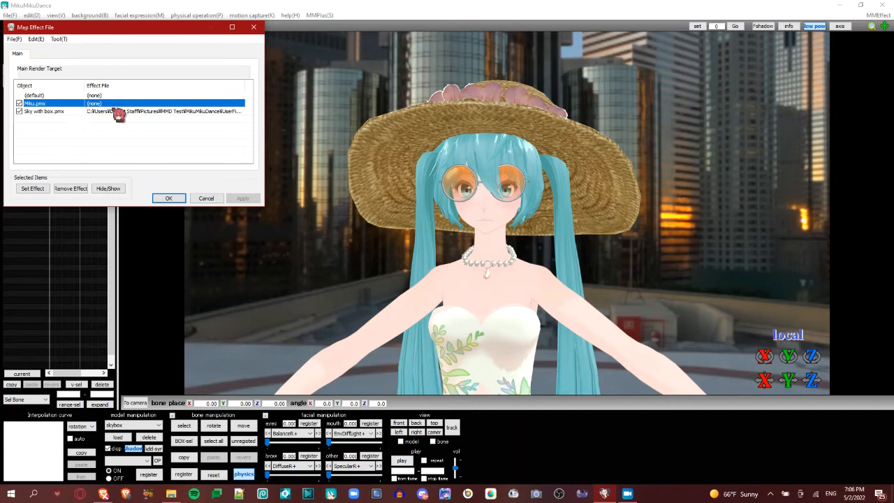
{"action": "mouse_move", "coordinate": [166, 95]}
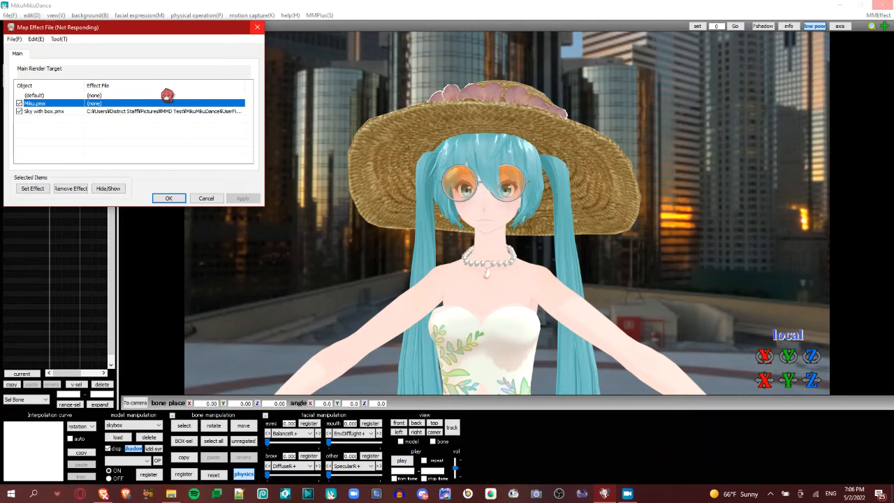
{"action": "mouse_move", "coordinate": [67, 145]}
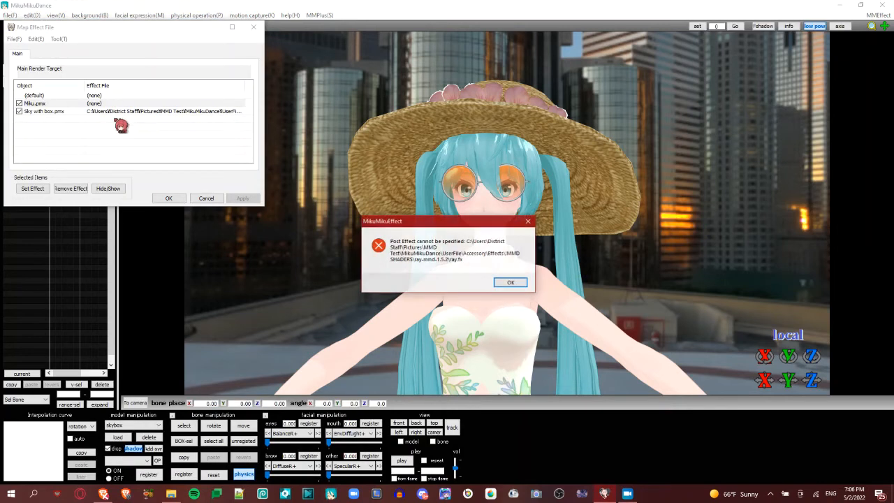
- Dismiss the post-effect error and reselect Miku's effect from the Main folder
{"action": "left_click", "coordinate": [511, 282]}
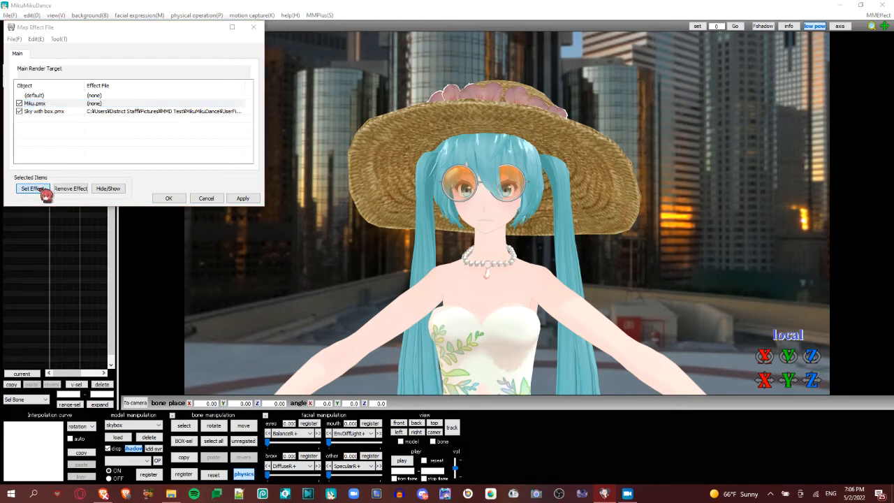
{"action": "left_click", "coordinate": [32, 188]}
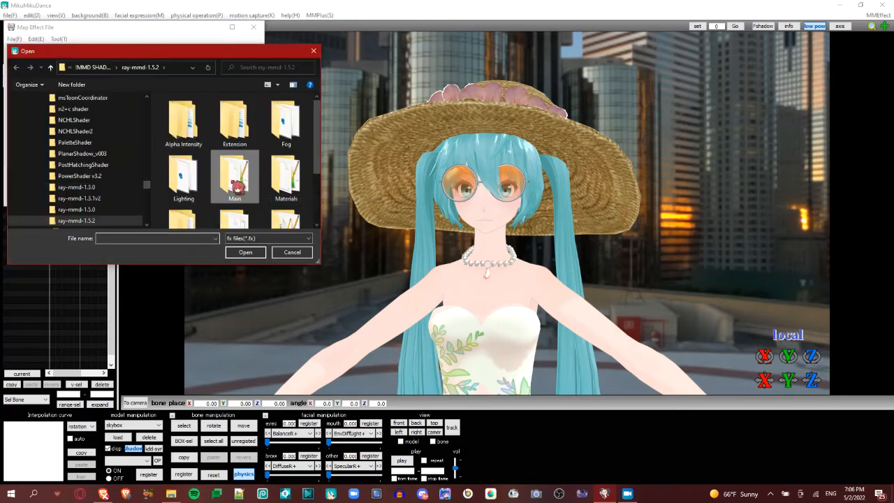
{"action": "left_click", "coordinate": [290, 251]}
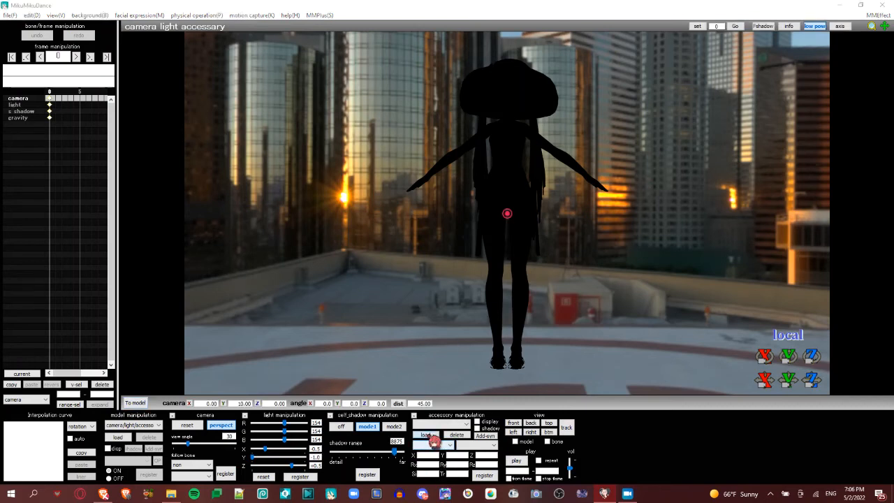
- Load the ray.x controller accessory from the ray-mmd-1.5.2 folder
{"action": "left_click", "coordinate": [424, 434]}
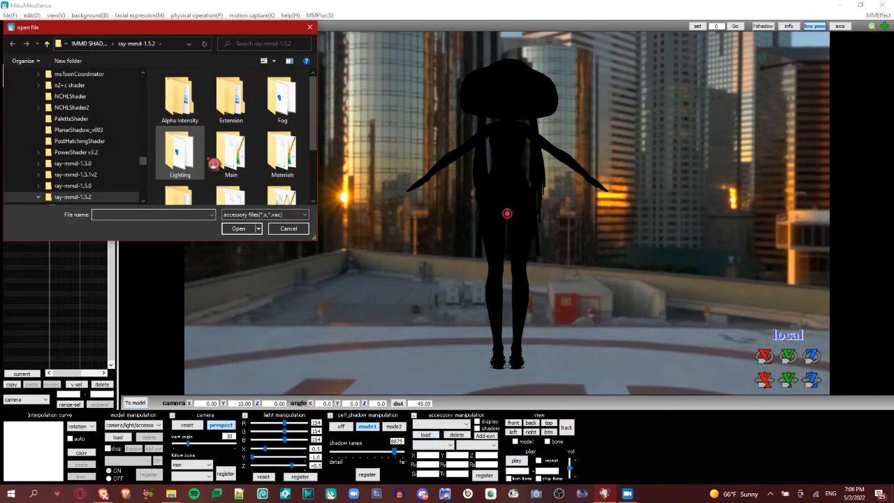
{"action": "scroll", "scroll_direction": "down", "scroll_amount": 3}
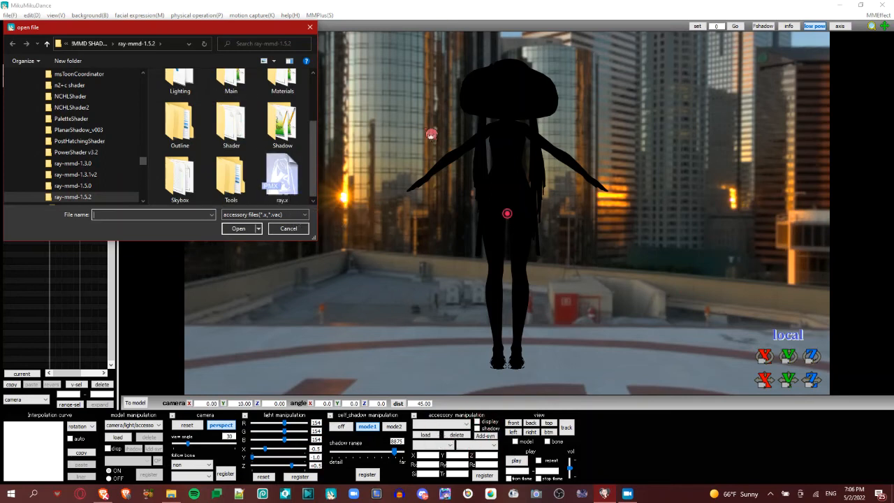
{"action": "left_click", "coordinate": [283, 174]}
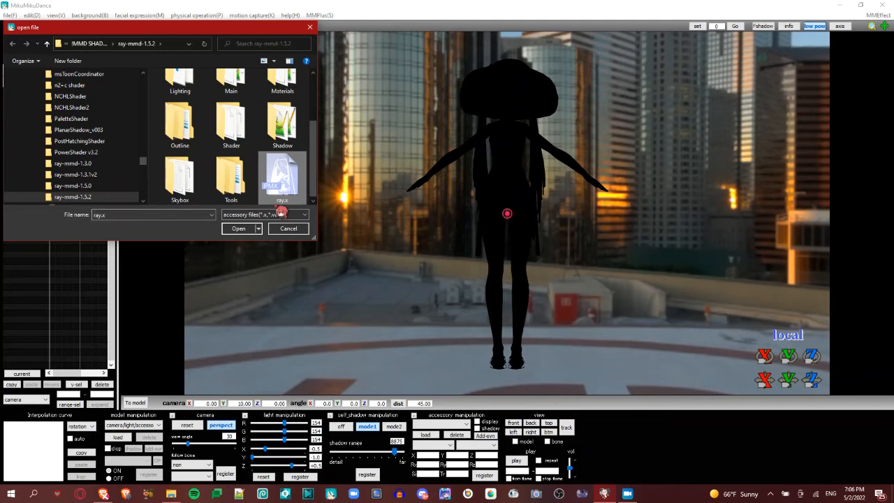
{"action": "left_click", "coordinate": [238, 229]}
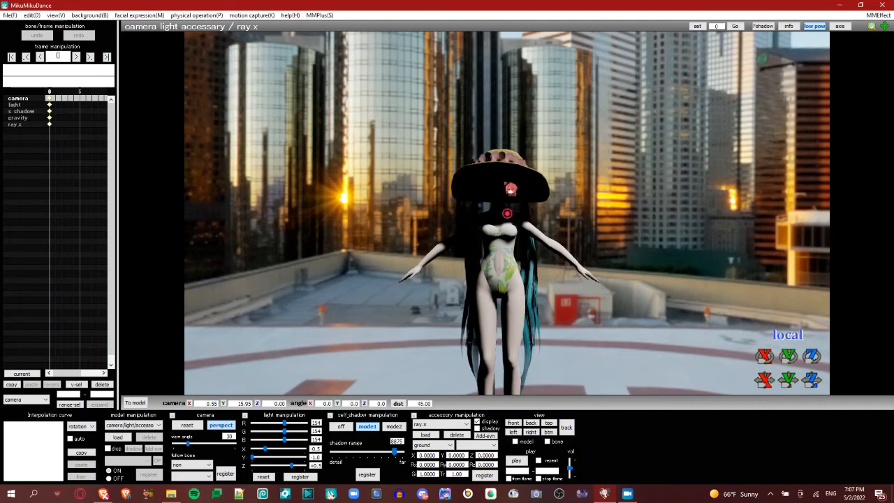
- In the EnvLightMap tab, map Sky with lighting.fx from Helipad GoldenHour onto Sky with box.pmx
{"action": "left_click", "coordinate": [877, 14]}
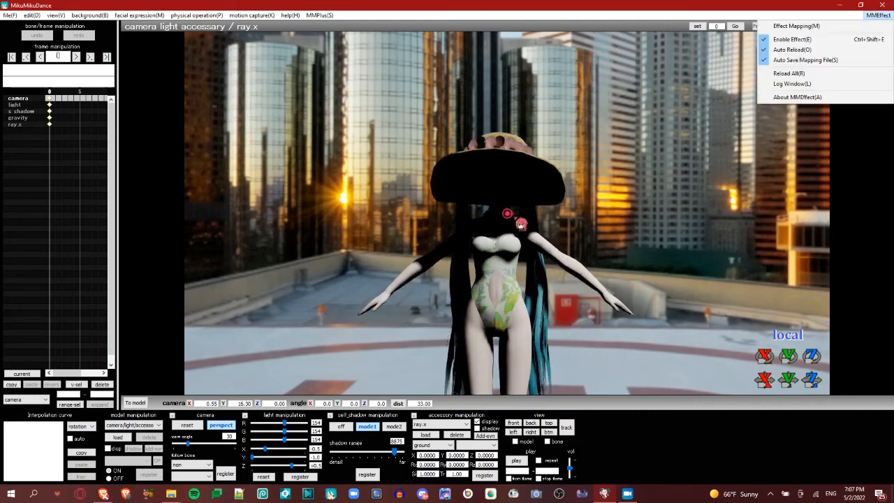
{"action": "left_click", "coordinate": [796, 25]}
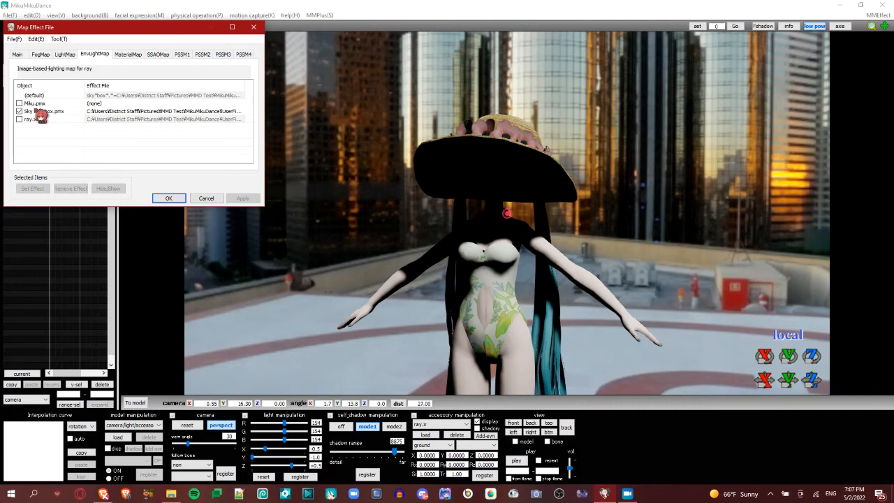
{"action": "right_click", "coordinate": [45, 112]}
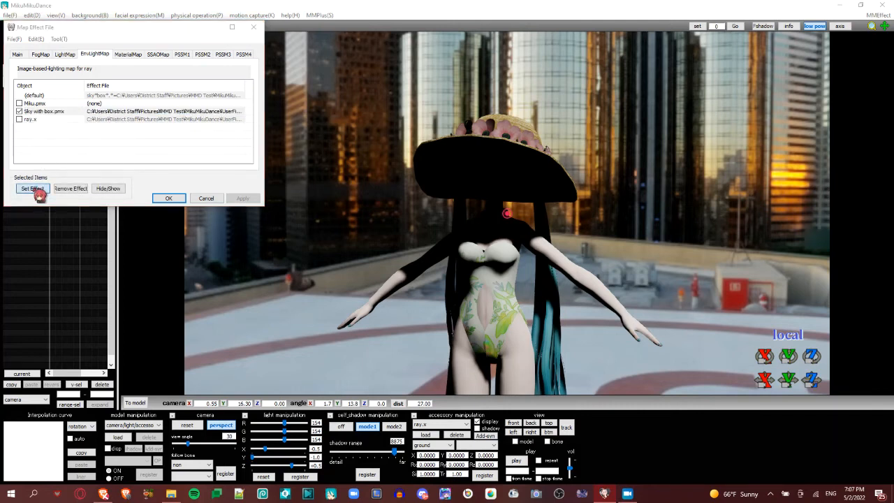
{"action": "left_click", "coordinate": [31, 189]}
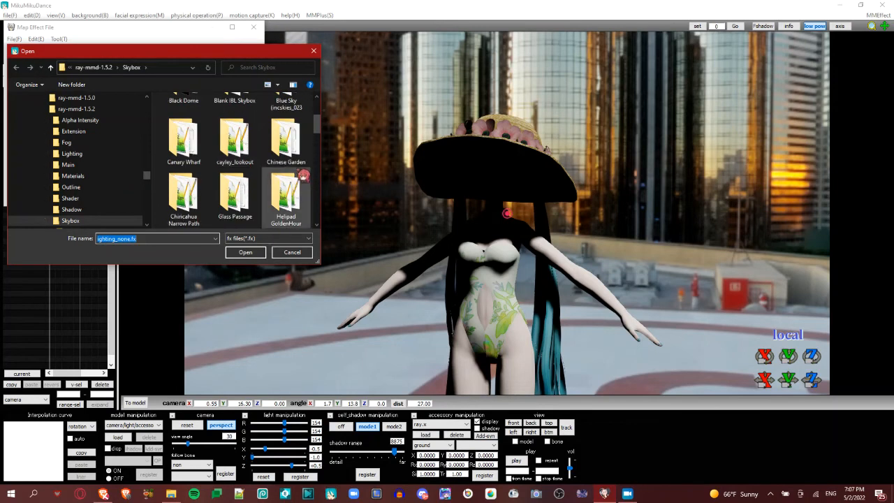
{"action": "double_click", "coordinate": [285, 196]}
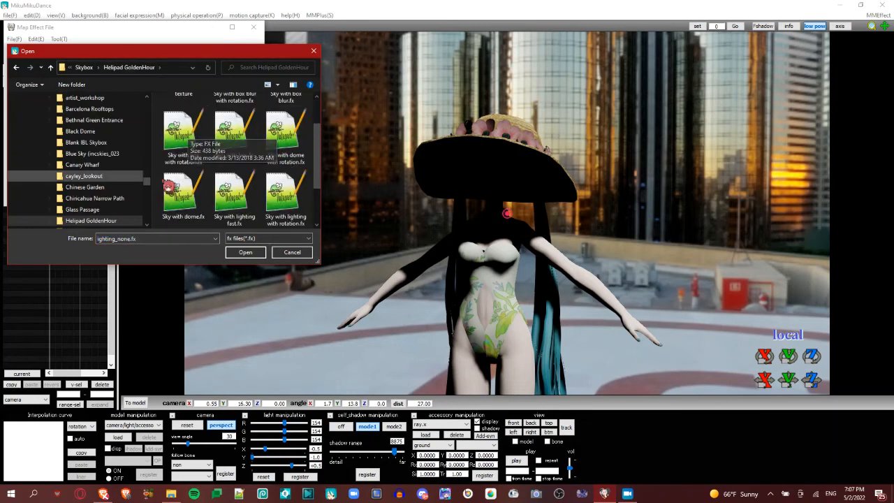
{"action": "left_click", "coordinate": [184, 195]}
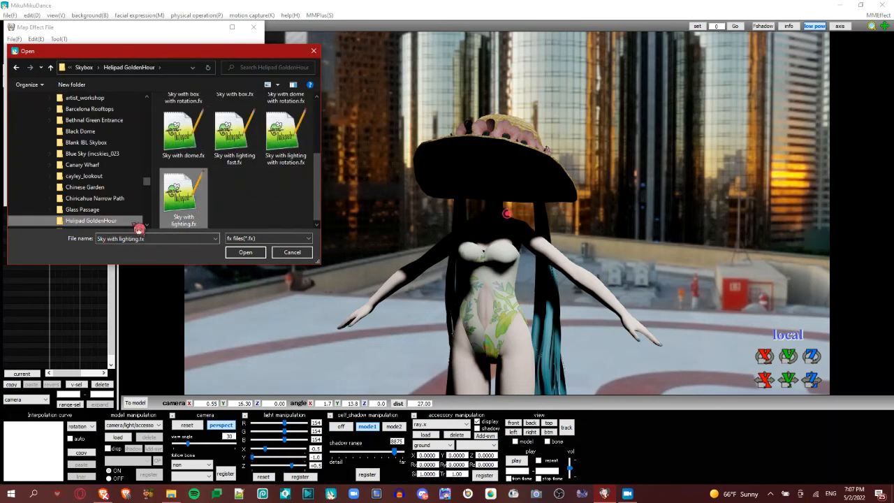
{"action": "left_click", "coordinate": [246, 252]}
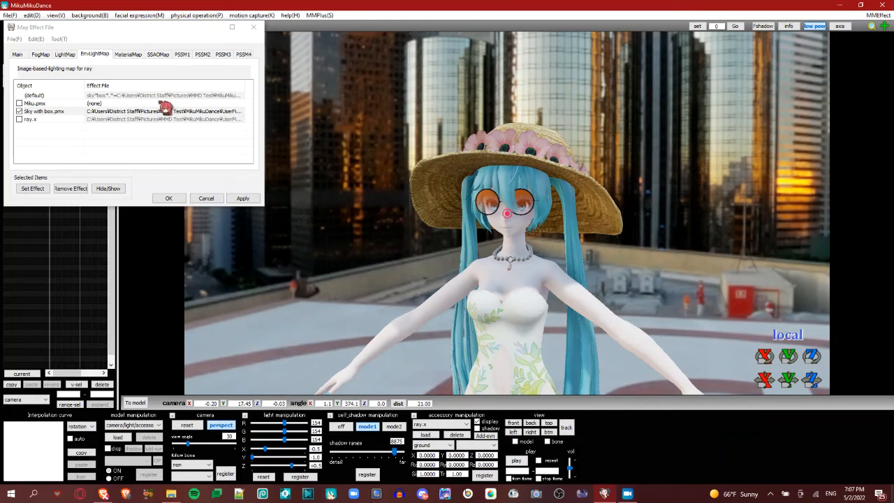
- In the MaterialMap tab, Subset Extract Miku.pmx into parts like body, face, eyes and lashes
{"action": "left_click", "coordinate": [129, 53]}
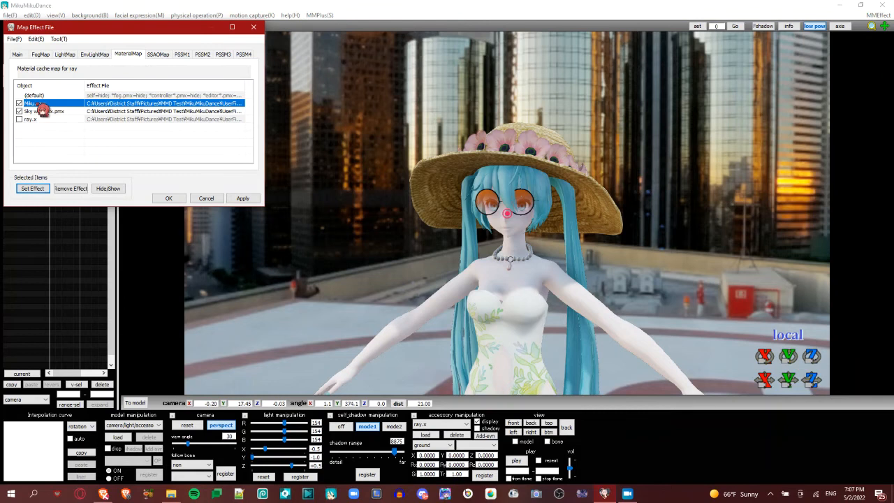
{"action": "right_click", "coordinate": [42, 103]}
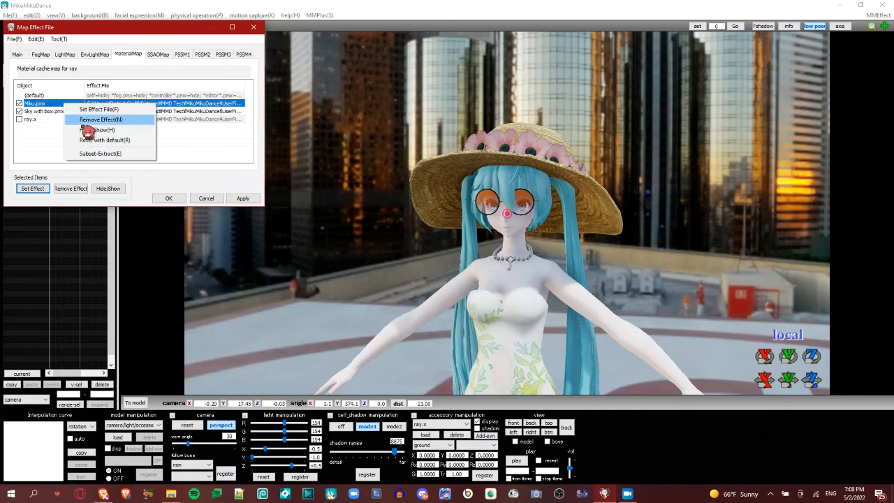
{"action": "left_click", "coordinate": [101, 130]}
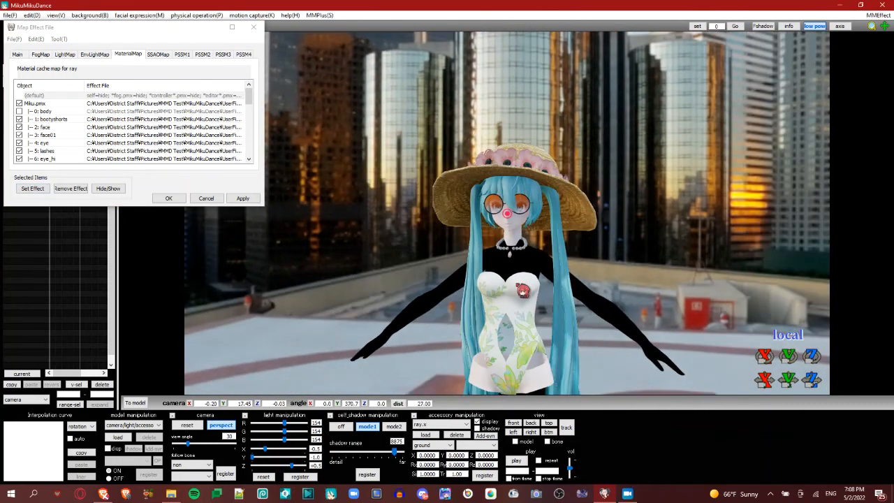
{"action": "left_click", "coordinate": [19, 112]}
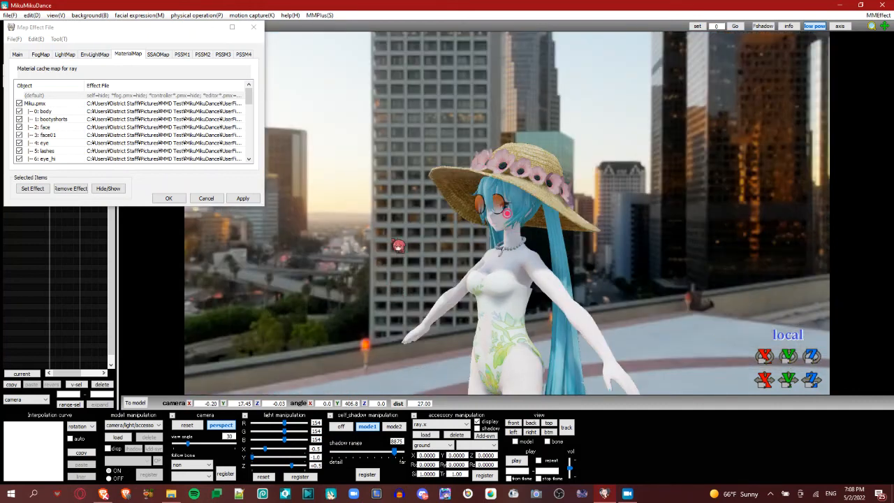
{"action": "left_click", "coordinate": [49, 111]}
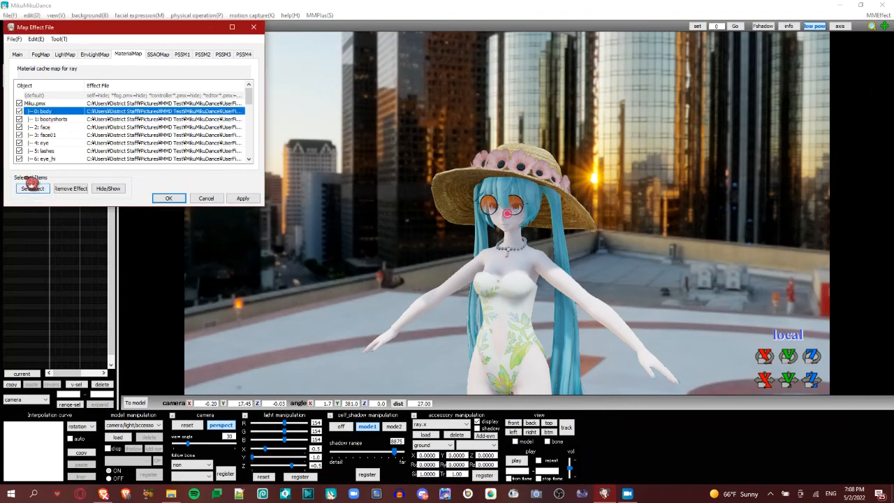
- Assign material_TDA_body.fx from Materials > Skin > TDA to the selected subset
{"action": "left_click", "coordinate": [31, 189]}
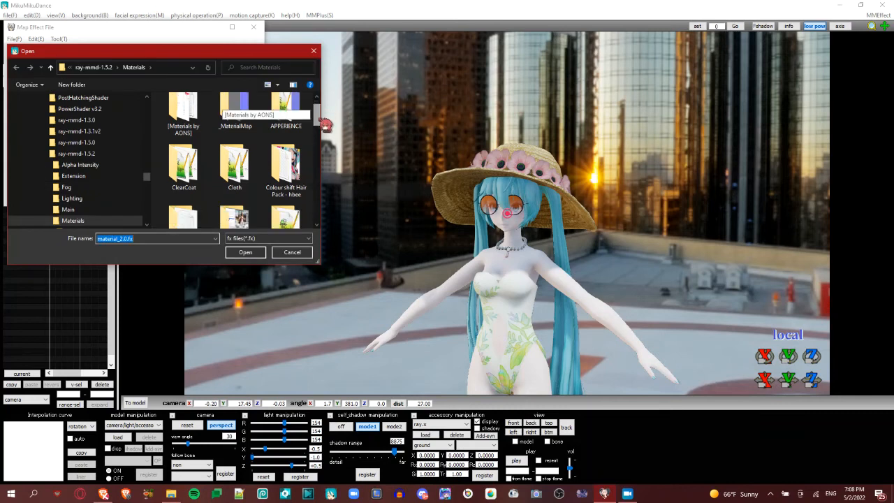
{"action": "scroll", "scroll_direction": "down", "scroll_amount": 3}
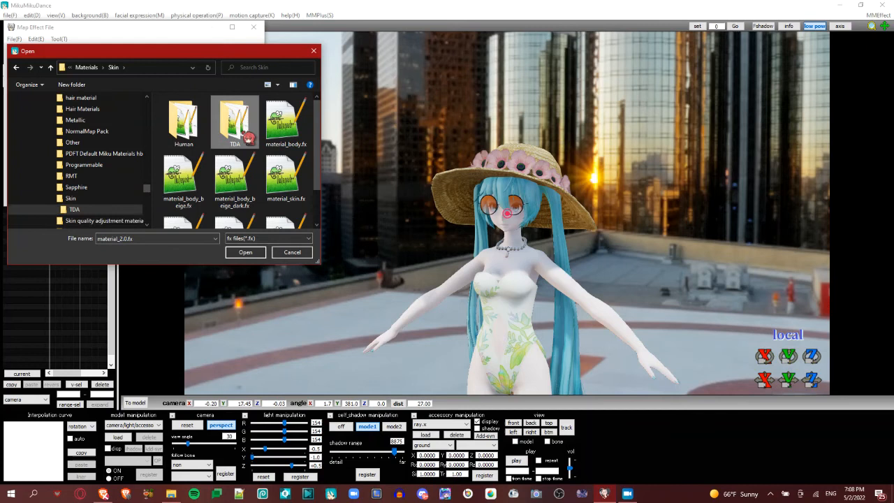
{"action": "double_click", "coordinate": [235, 123]}
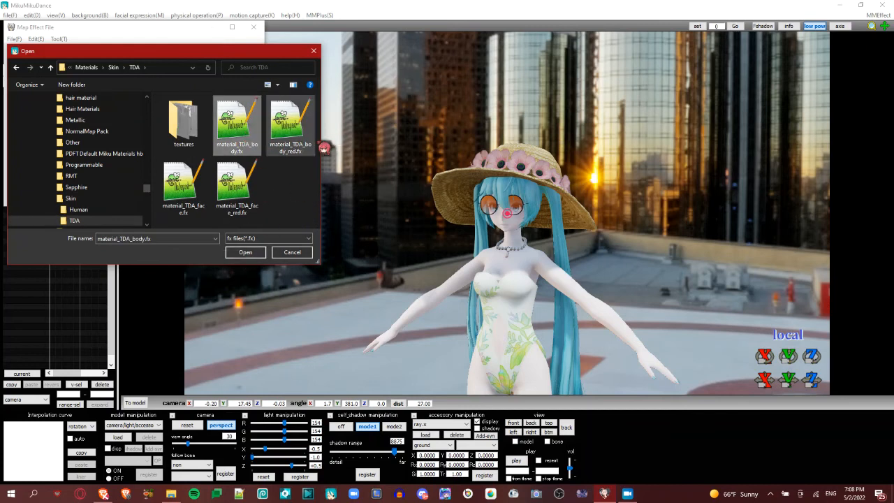
{"action": "left_click", "coordinate": [246, 252]}
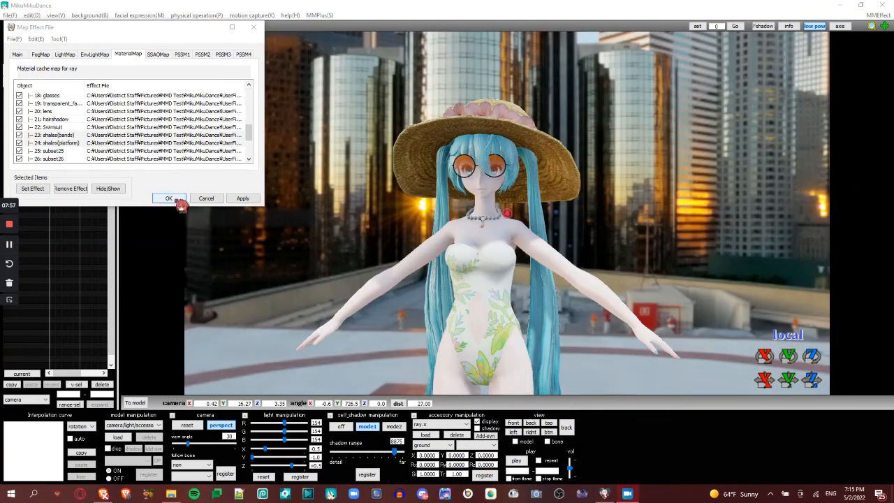
- Confirm the material mapping and load the ray_controller model into the scene
{"action": "left_click", "coordinate": [168, 198]}
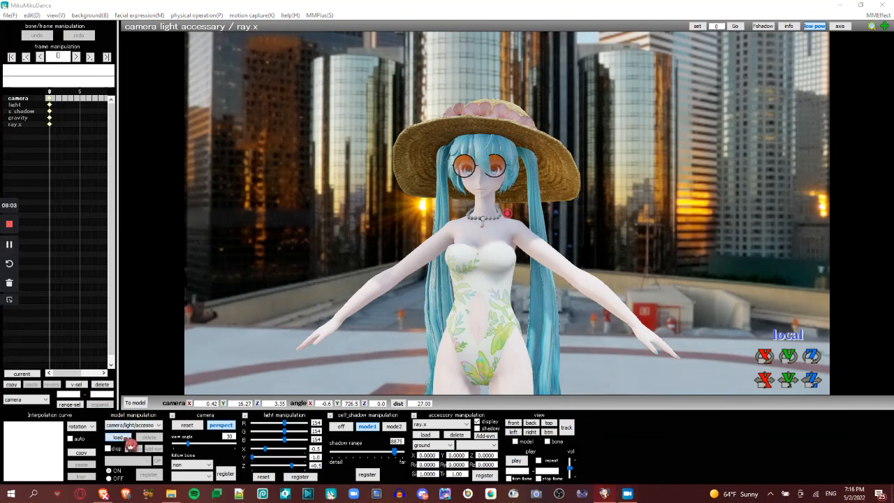
{"action": "left_click", "coordinate": [117, 436]}
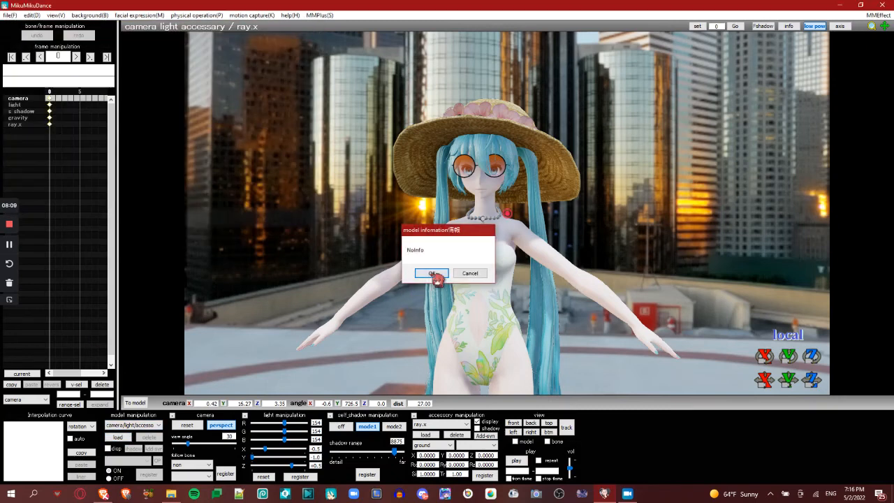
{"action": "left_click", "coordinate": [430, 273]}
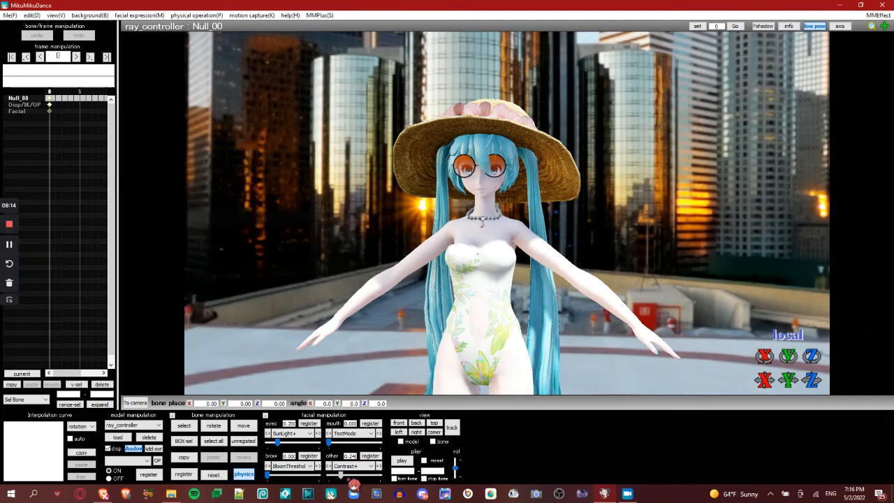
- Raise a ray_controller lighting morph to brighten Miku's golden sunset light, then head to File to save
{"action": "left_click", "coordinate": [291, 467]}
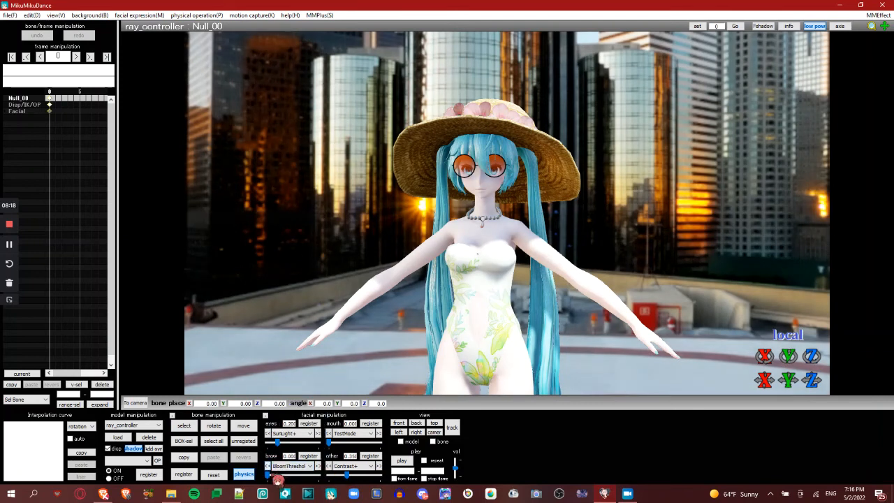
{"action": "left_click", "coordinate": [356, 466]}
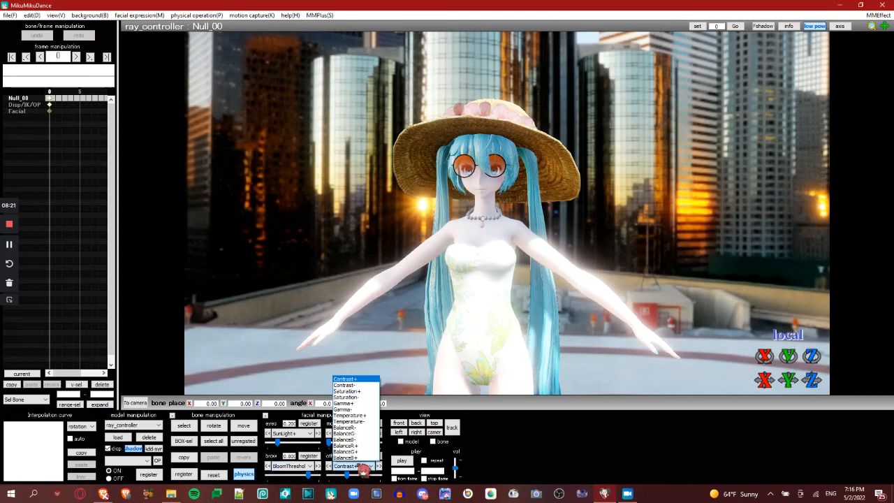
{"action": "left_click", "coordinate": [345, 379]}
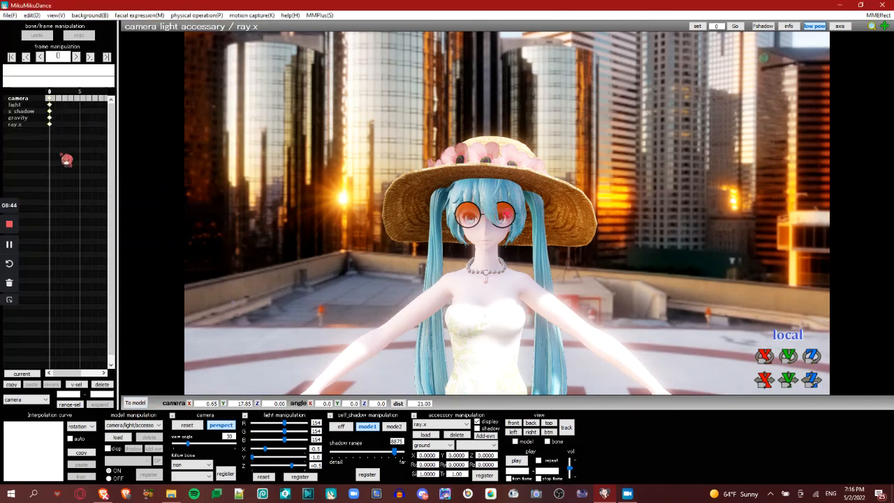
{"action": "left_click", "coordinate": [10, 14]}
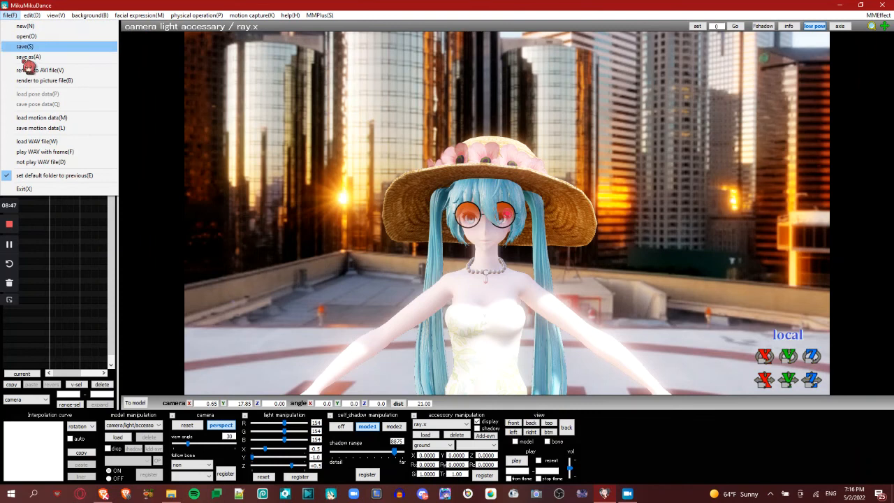